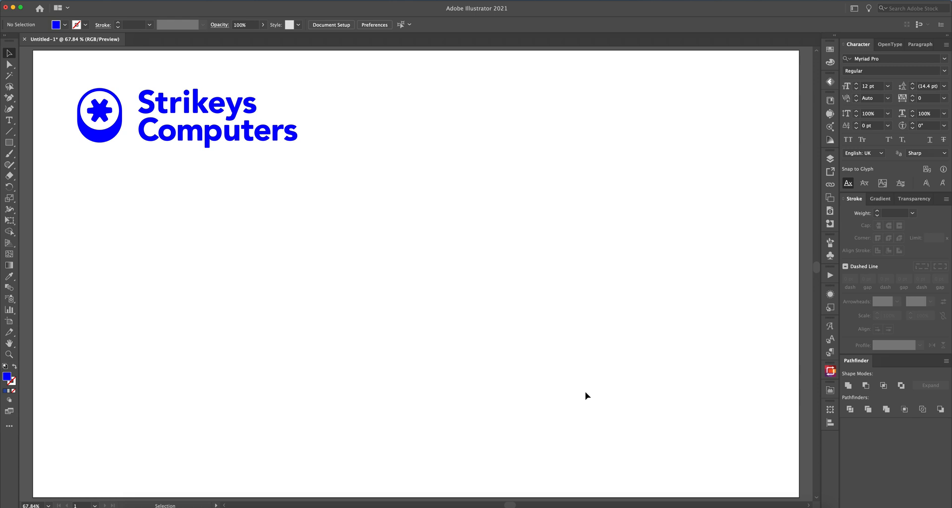
mouse_move(468, 295)
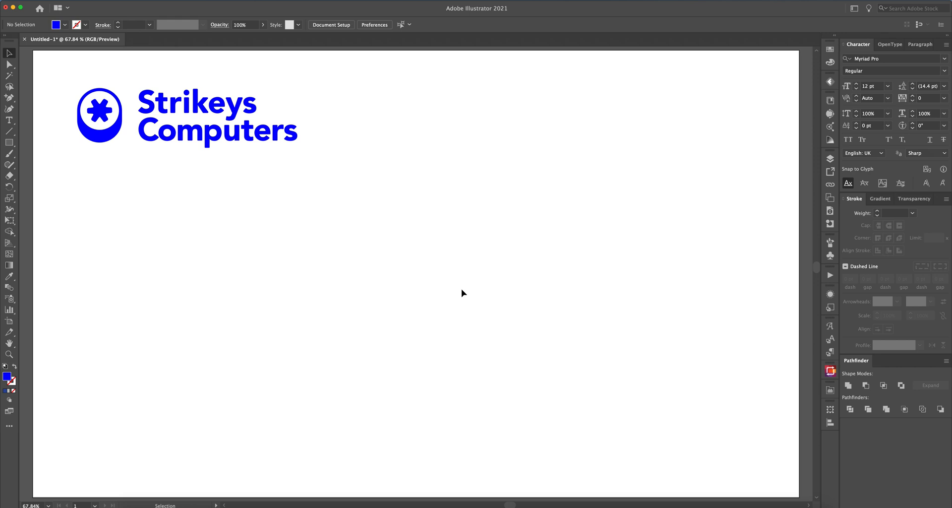
mouse_move(123, 134)
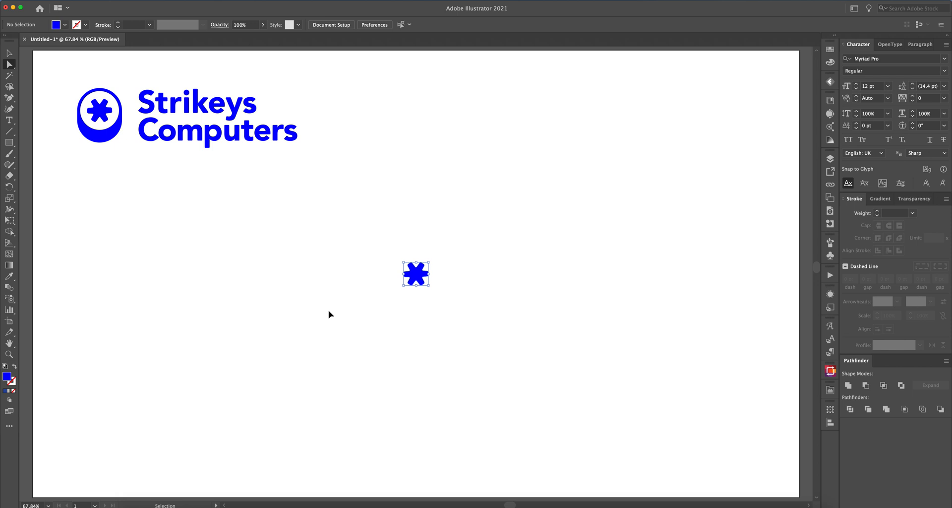
Scale the small blue asterisk up to about three times its size from a bounding-box corner.
left_click(415, 273)
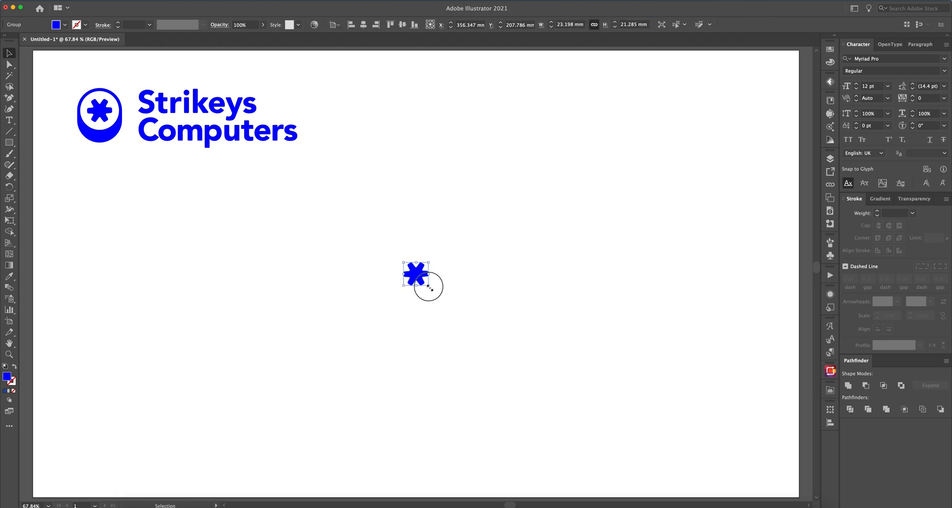
left_click_drag(424, 280, 361, 280)
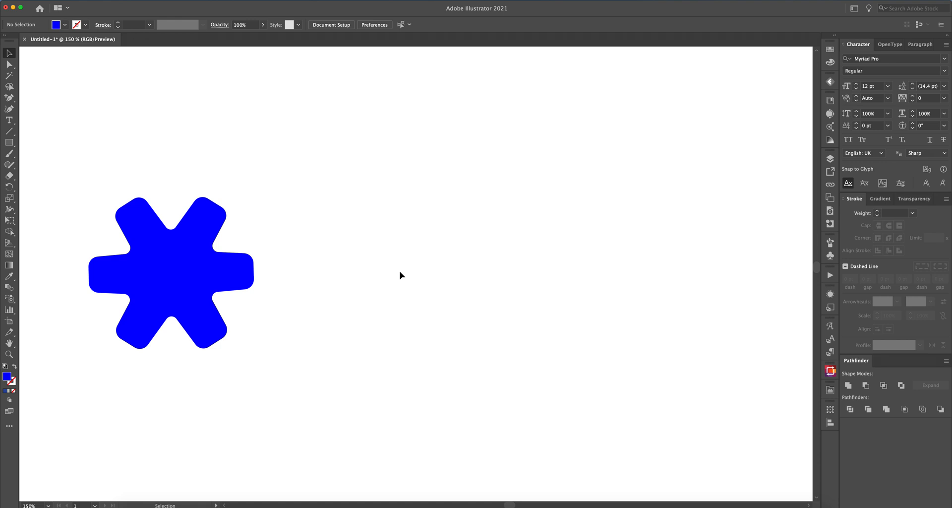
mouse_move(325, 252)
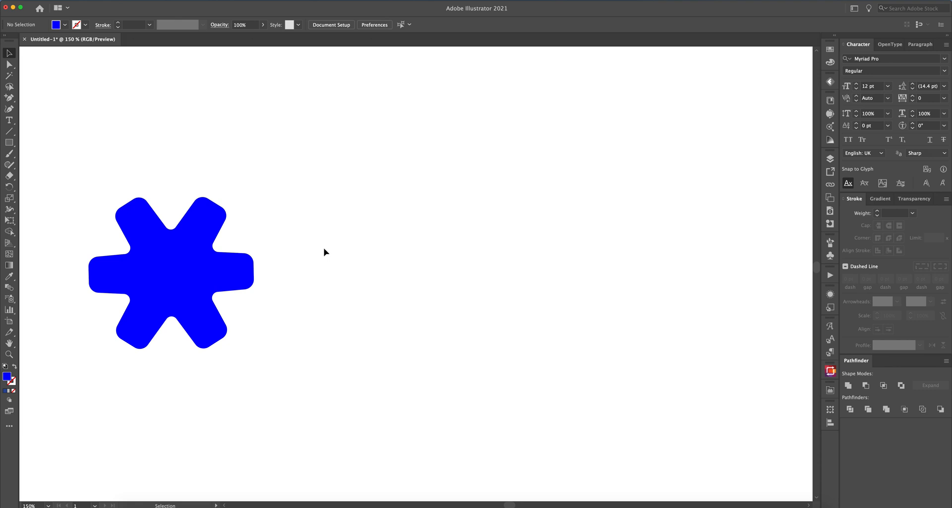
Draw a long blue horizontal bar beside the asterisk and add a mid-edge anchor point on top.
left_click_drag(312, 251, 466, 284)
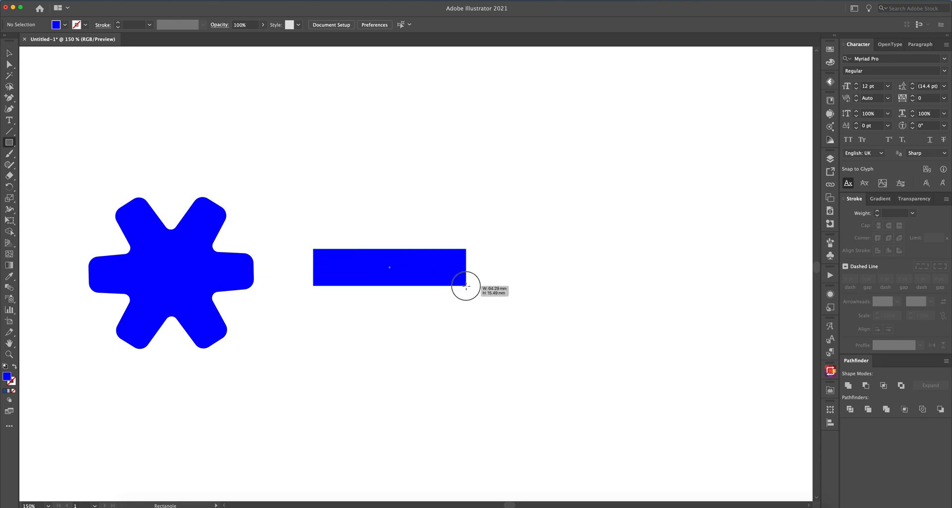
left_click_drag(314, 250, 466, 285)
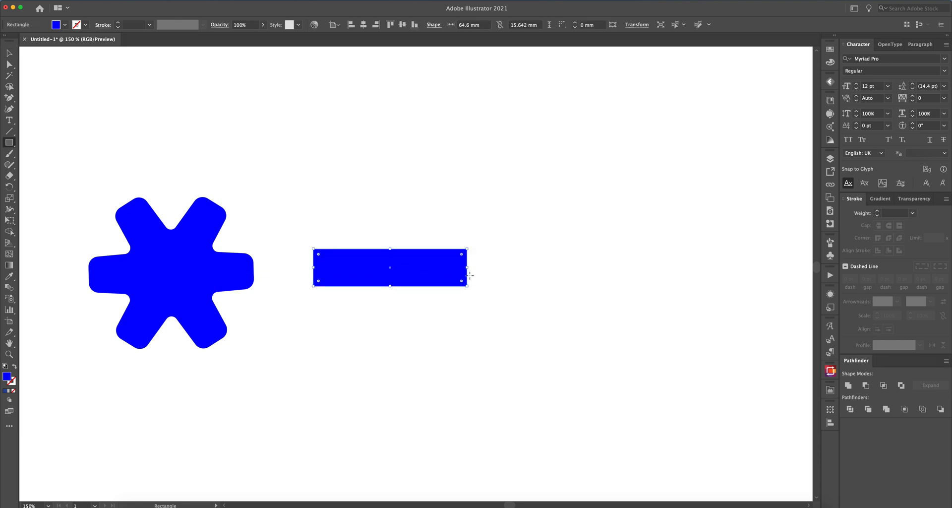
left_click_drag(466, 267, 474, 267)
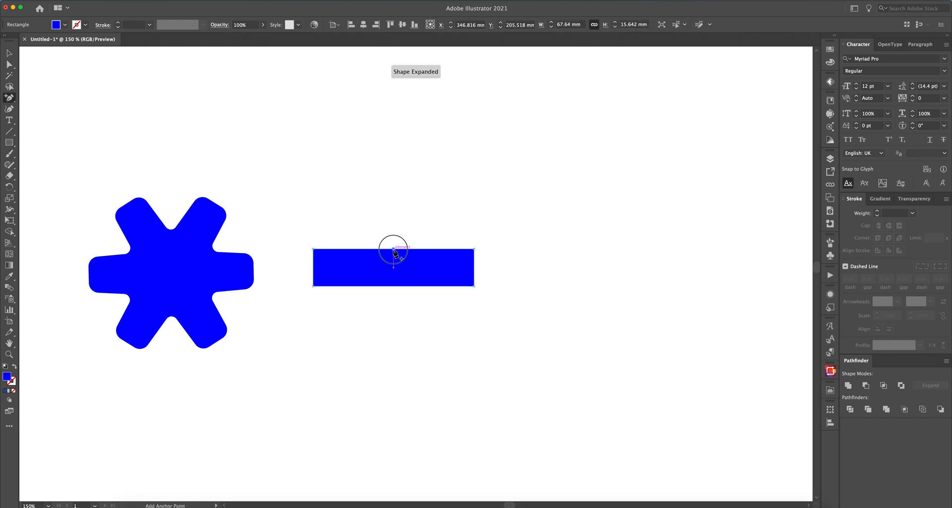
left_click(394, 251)
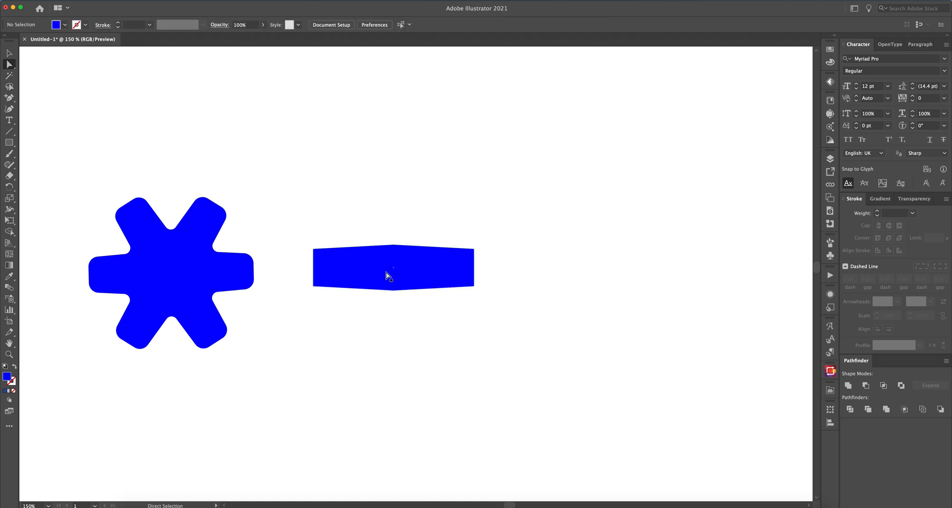
mouse_move(510, 279)
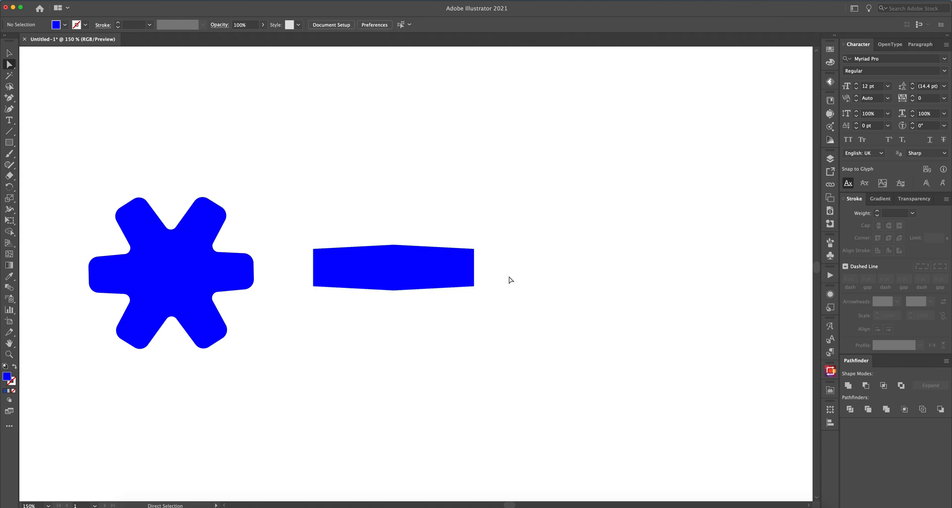
right_click(411, 261)
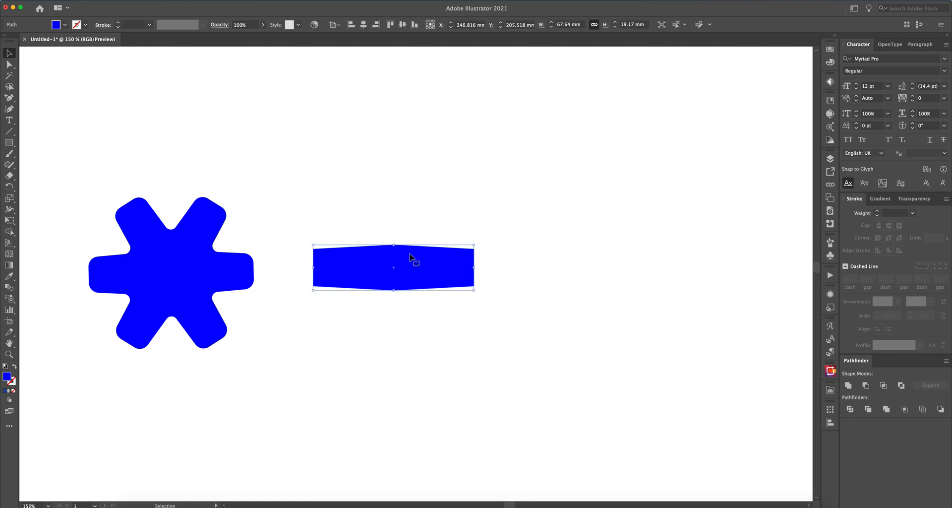
Rotate a copy of the bar by 120° via Transform > Rotate.
right_click(415, 264)
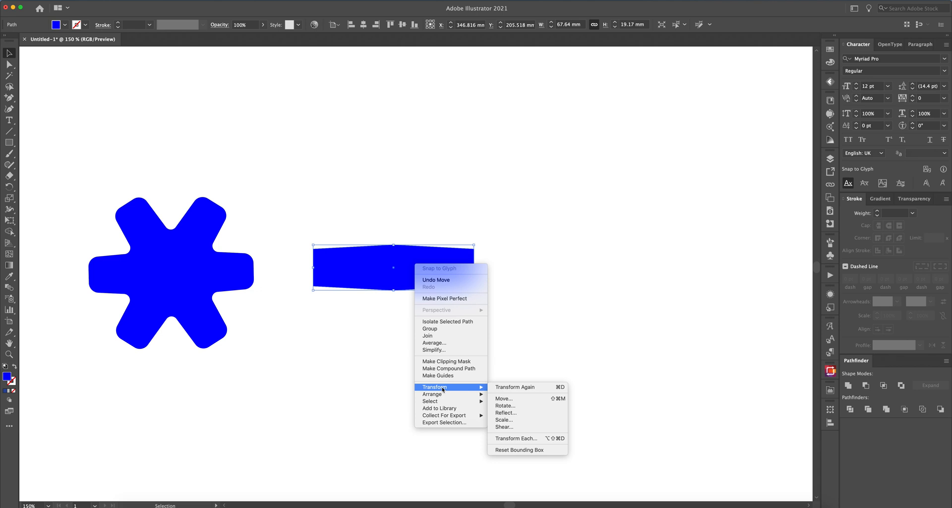
mouse_move(505, 406)
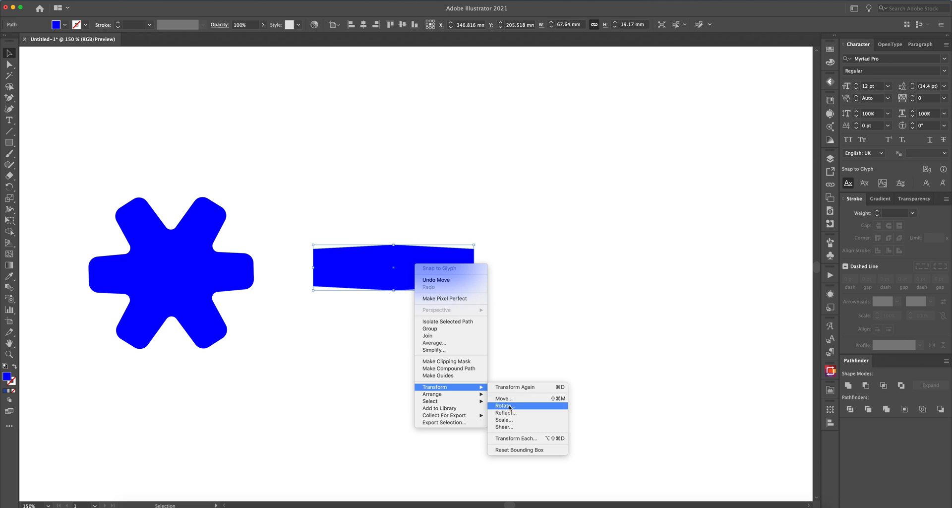
left_click(505, 405)
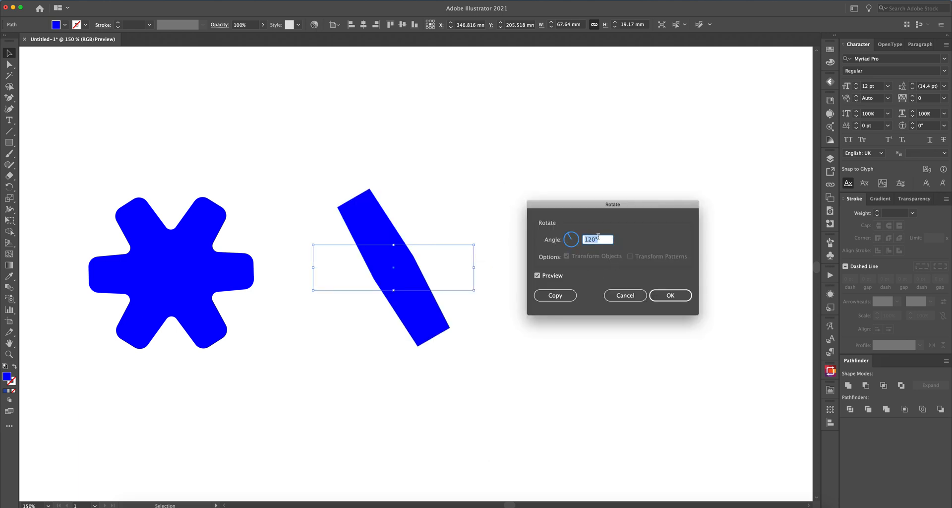
left_click(537, 275)
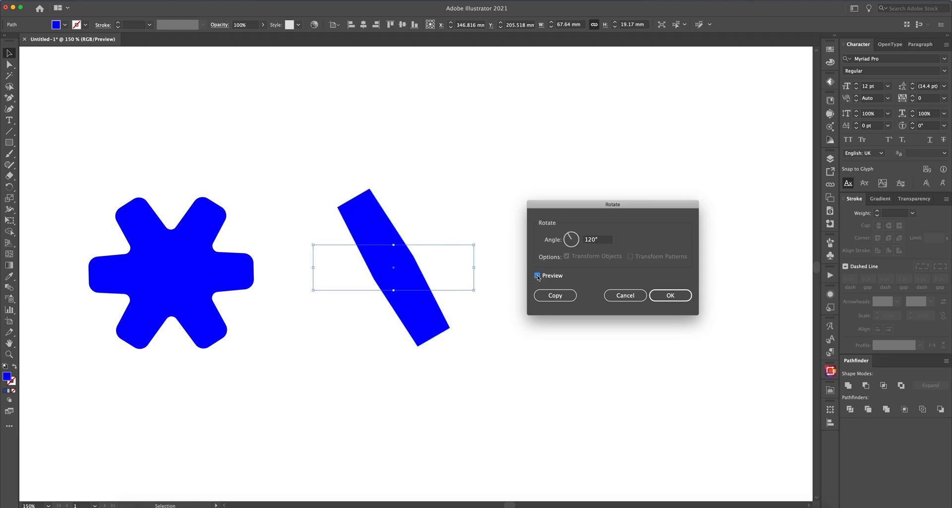
left_click(554, 295)
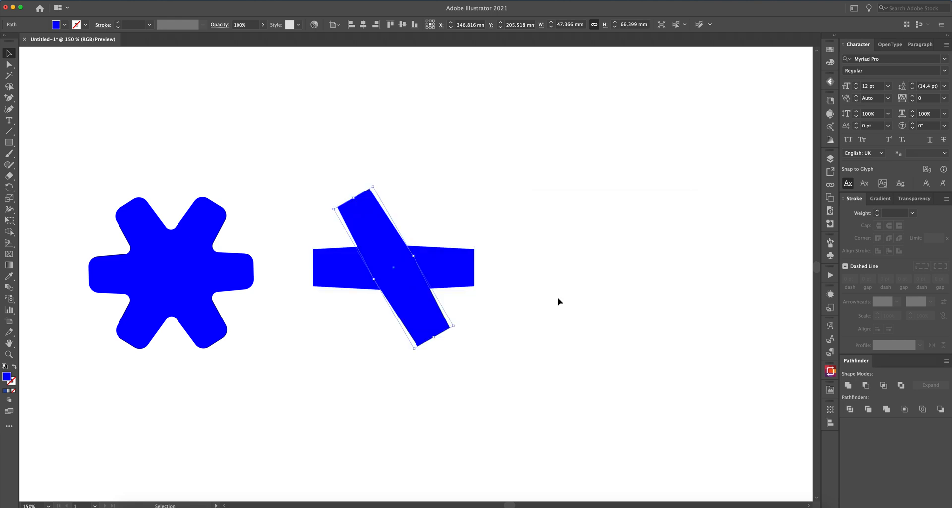
Rotate a second copy another 120° so three bars form a six-armed star.
right_click(394, 268)
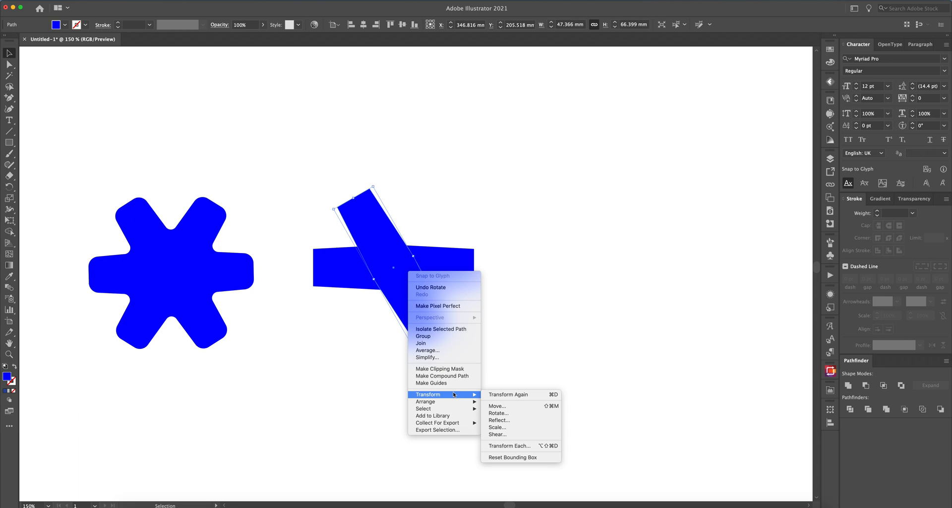
left_click(498, 412)
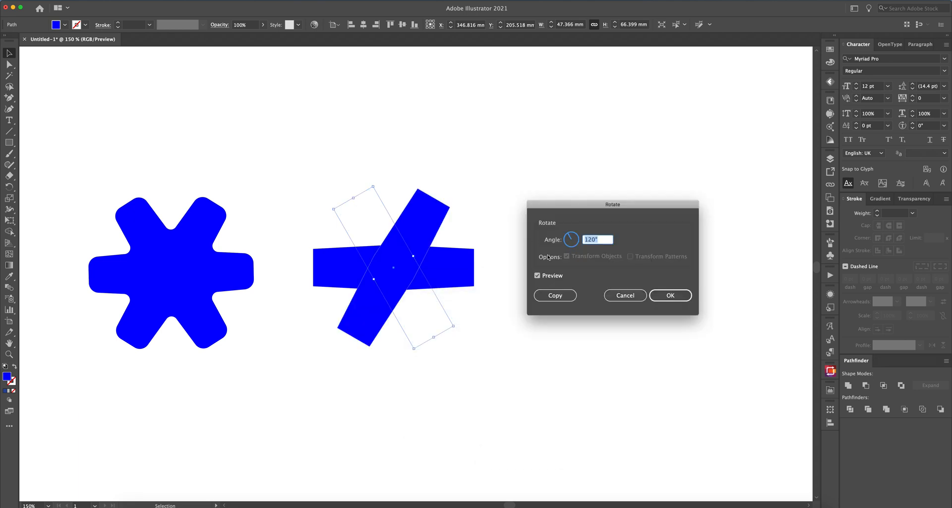
left_click(671, 295)
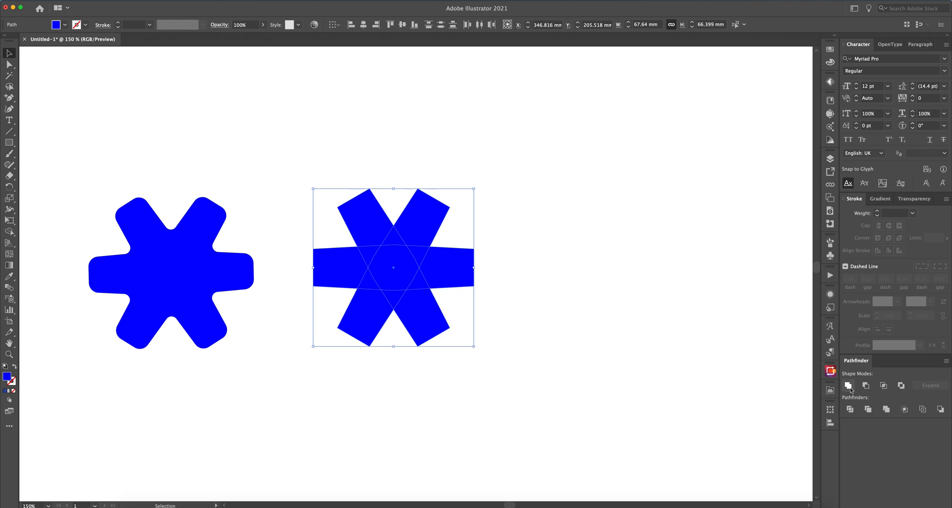
mouse_move(849, 385)
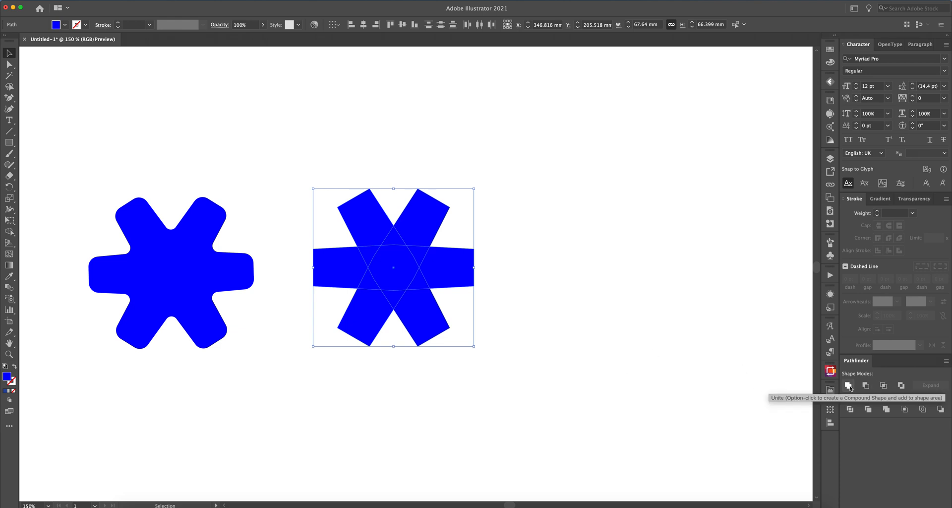
Apply the Round Corners effect with a 4 mm radius to the second asterisk.
left_click(848, 385)
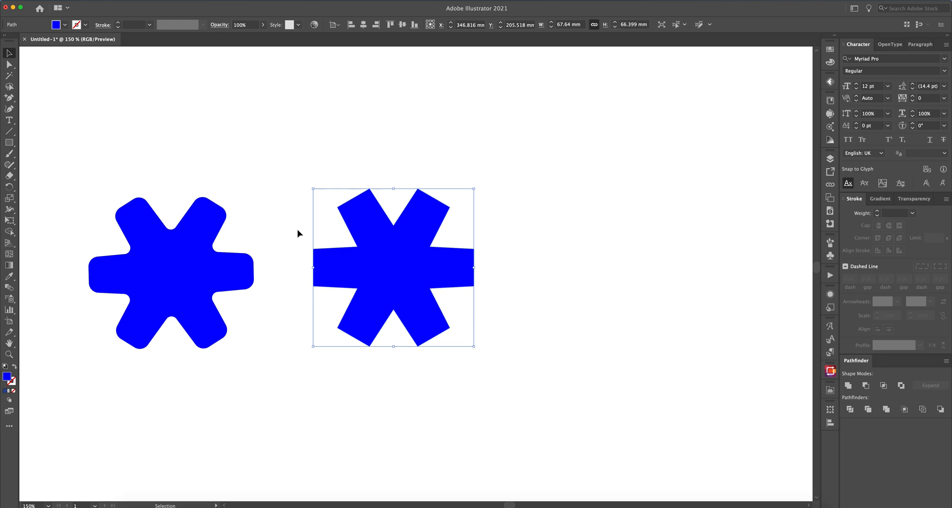
left_click(183, 5)
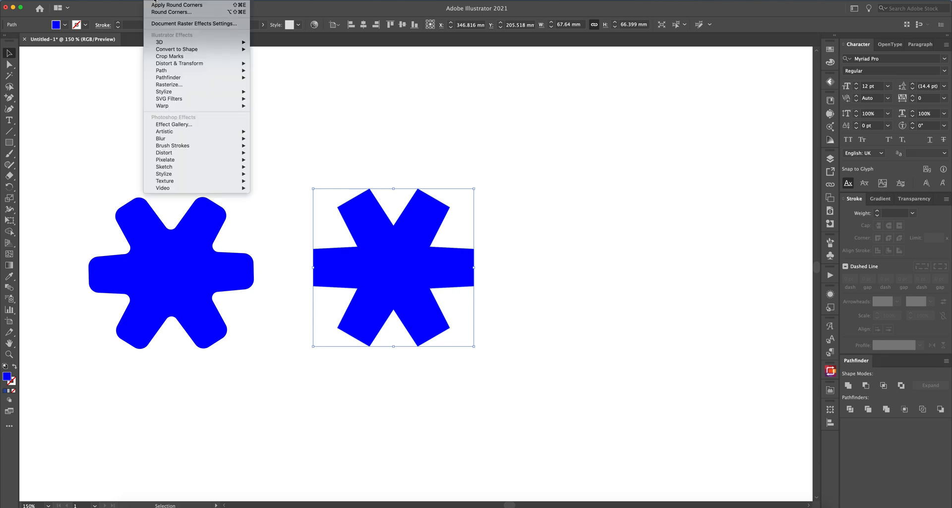
mouse_move(169, 99)
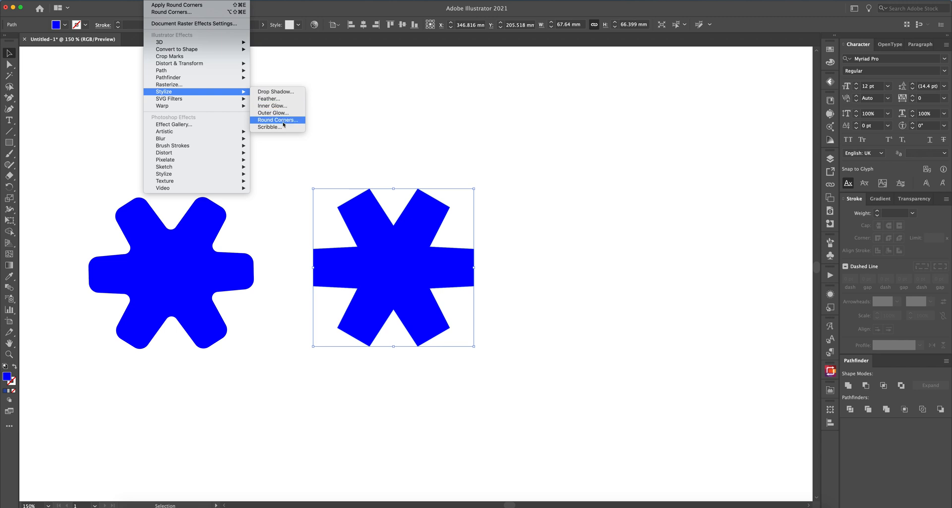
left_click(278, 120)
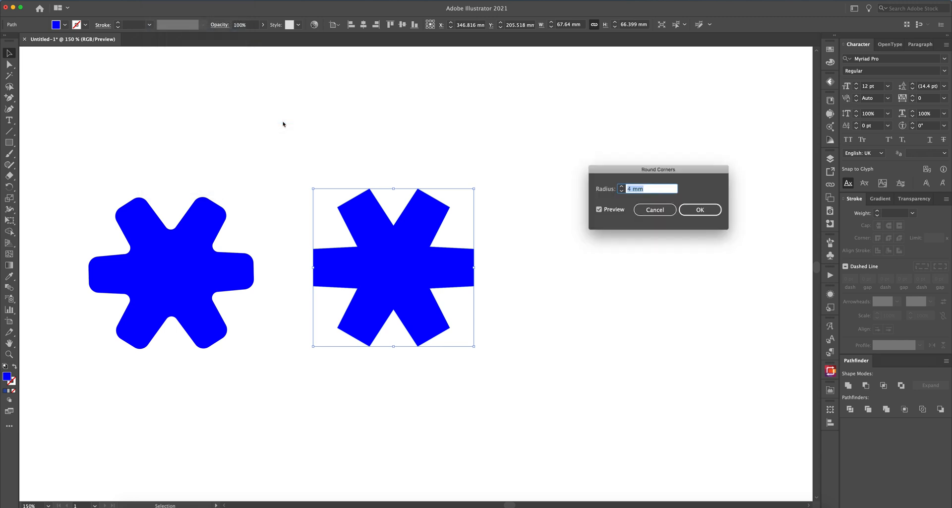
left_click(647, 188)
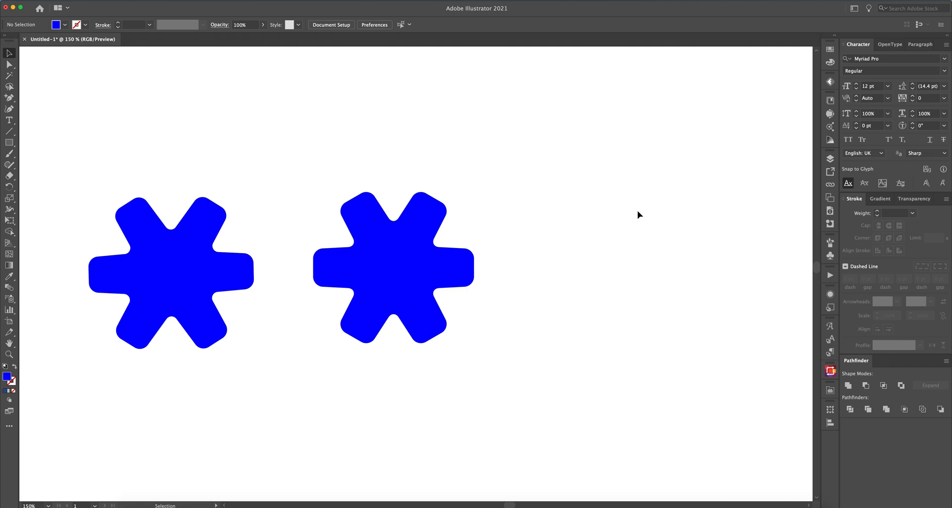
left_click(392, 267)
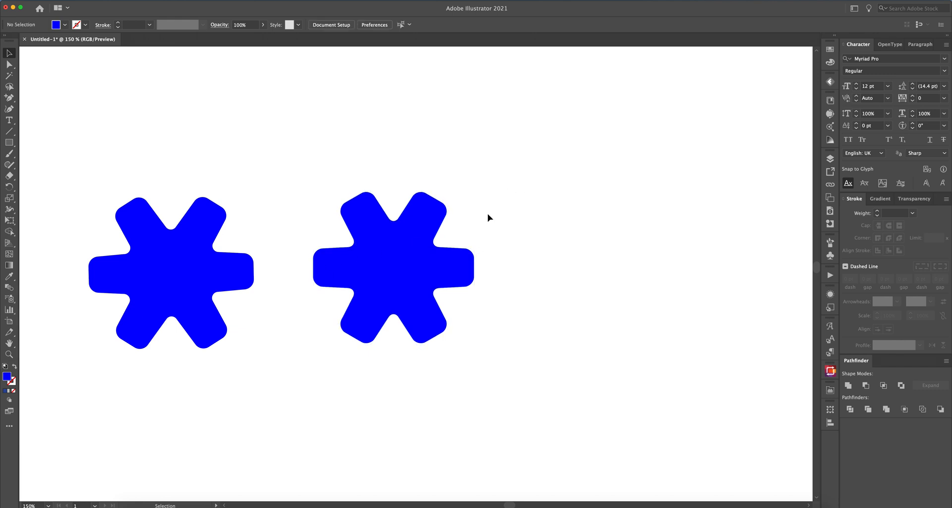
Alt-drag a copy of the second asterisk to the right and select the copy's bars.
left_click(393, 266)
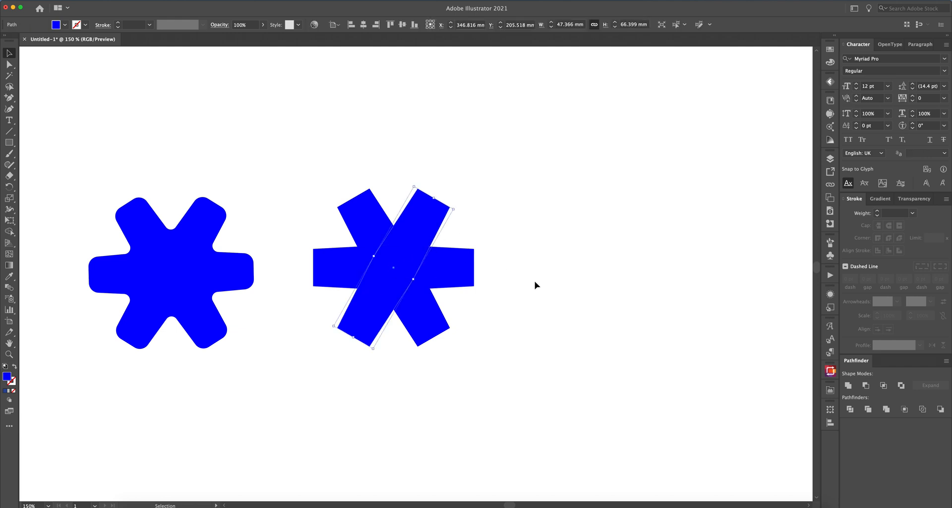
left_click_drag(394, 268, 595, 271)
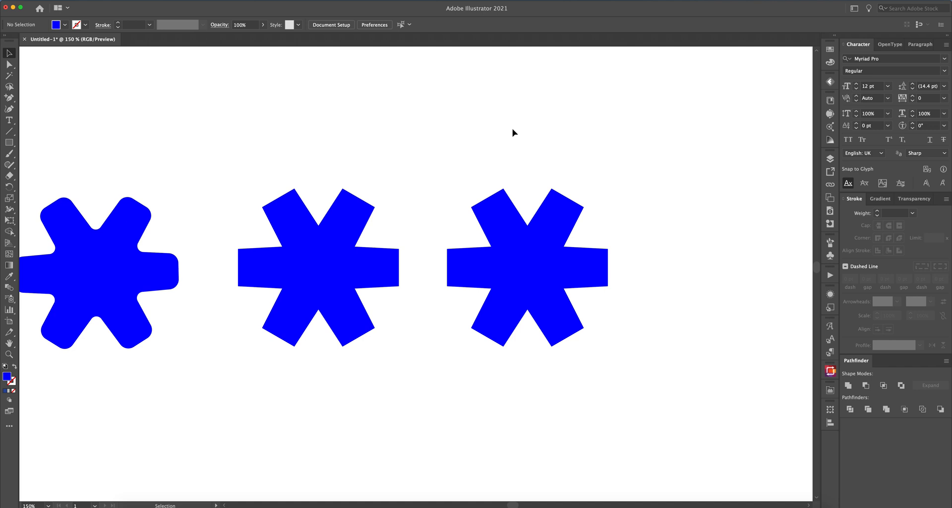
left_click(527, 268)
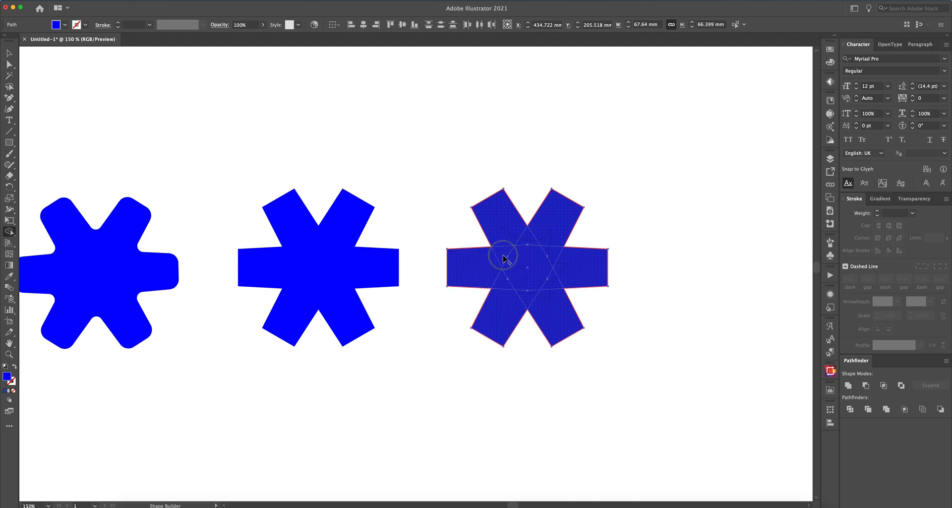
Merge the third asterisk's crossing bars into one path with the Shape Builder tool.
left_click(504, 258)
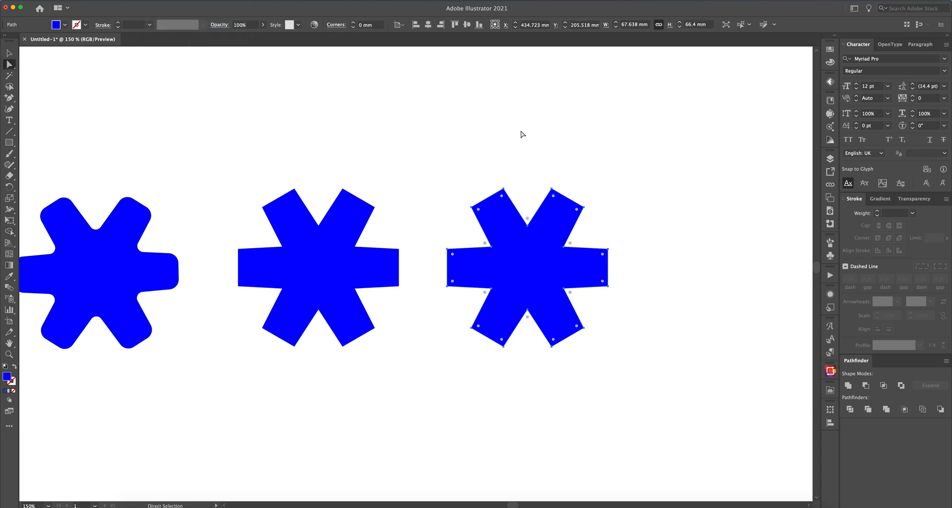
mouse_move(648, 366)
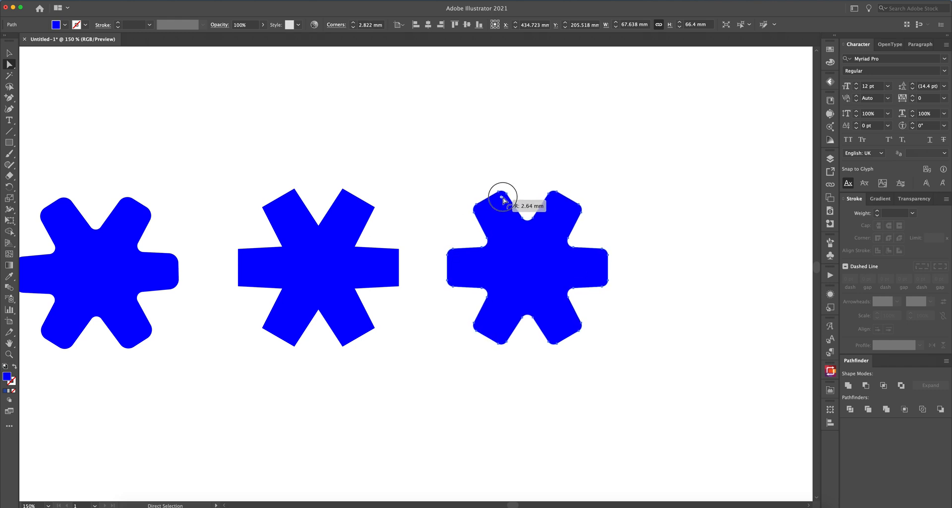
left_click(524, 139)
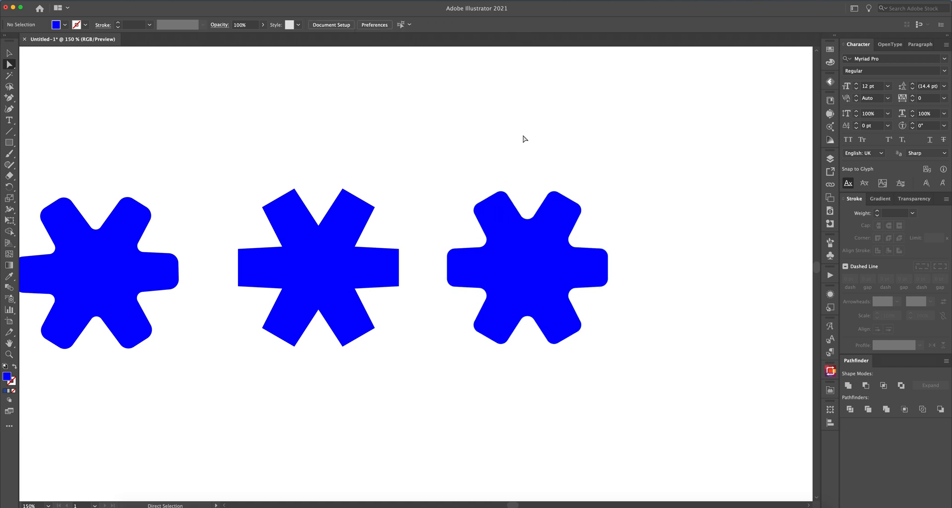
mouse_move(437, 173)
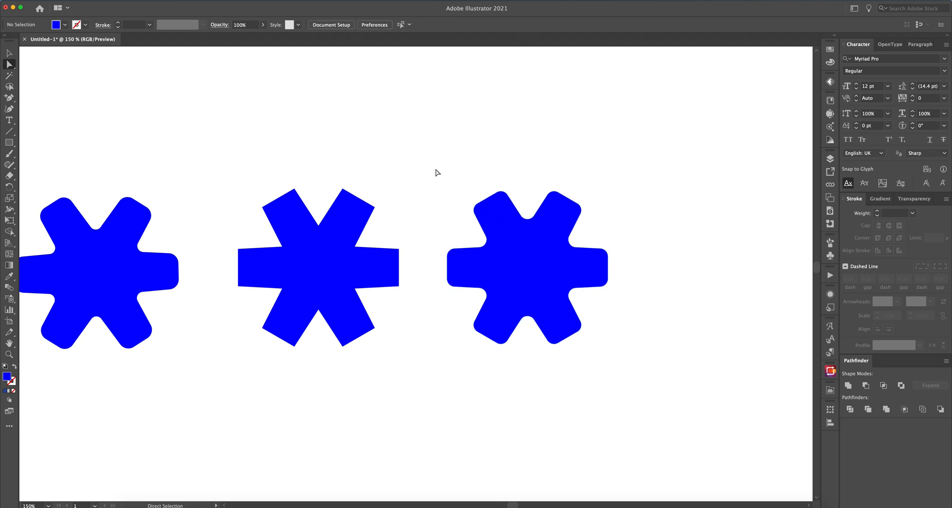
mouse_move(447, 164)
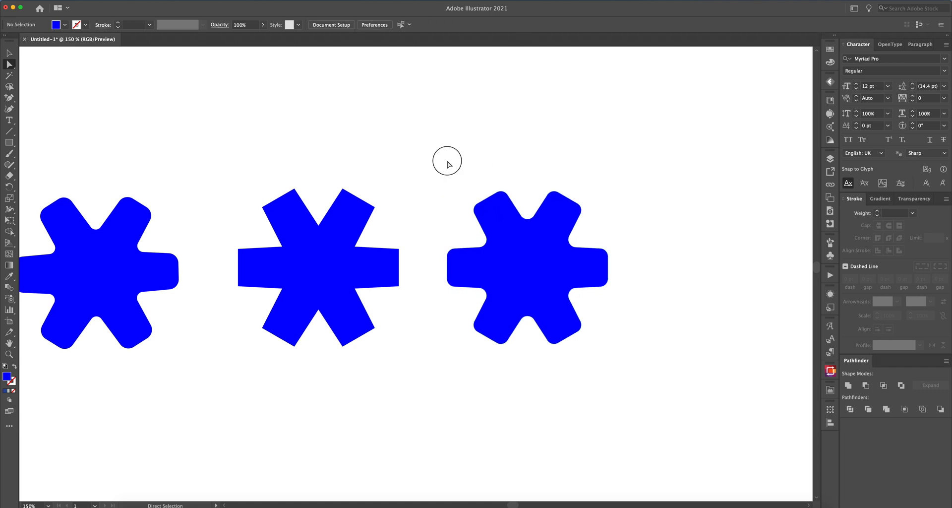
mouse_move(581, 162)
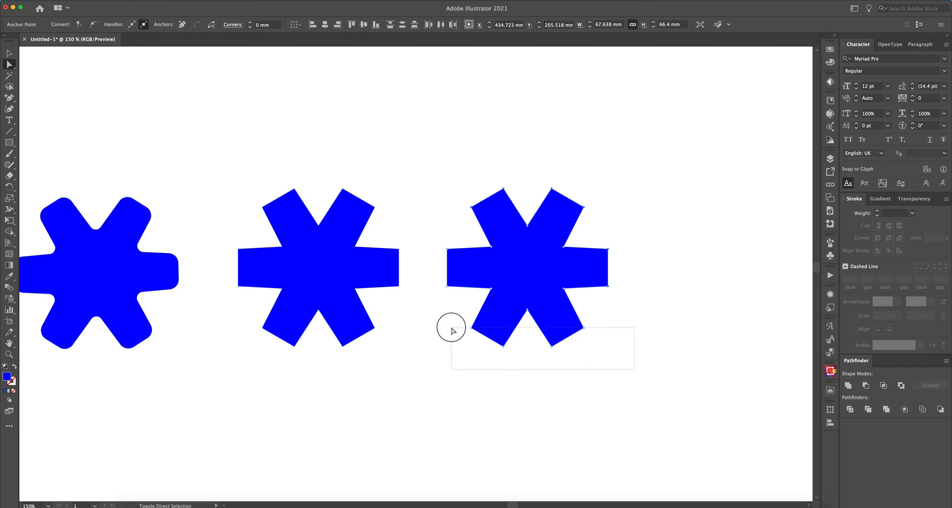
Select all anchors of the third asterisk and round its corners to about 2 mm with the live corner widget.
left_click_drag(452, 326, 459, 260)
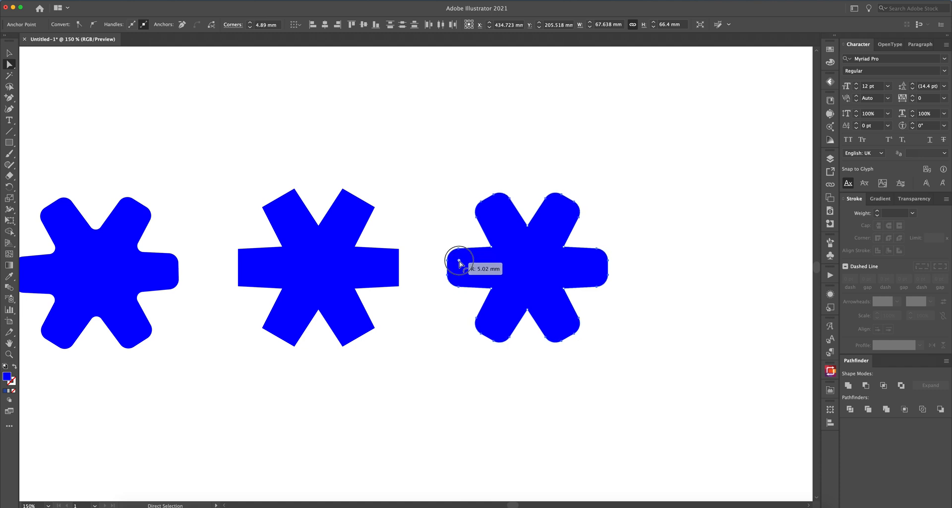
left_click_drag(460, 258, 456, 263)
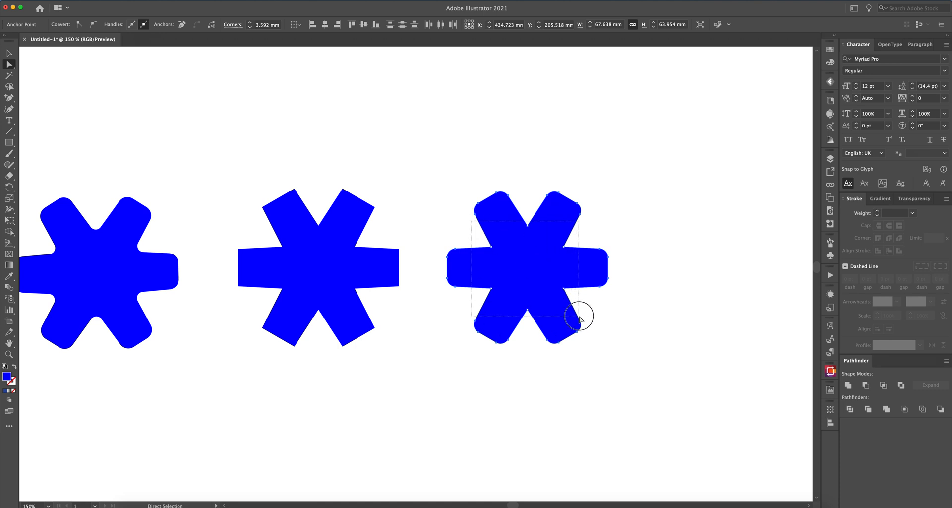
left_click_drag(581, 320, 574, 243)
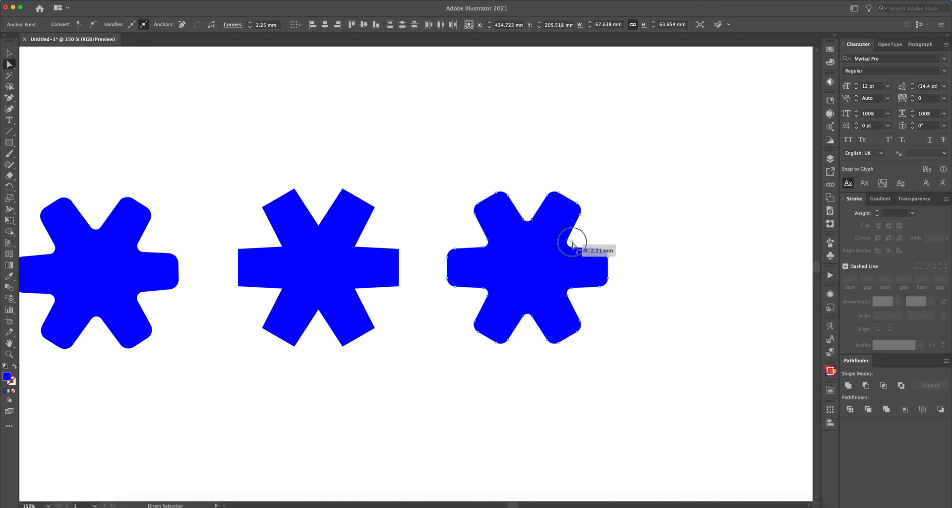
left_click(626, 233)
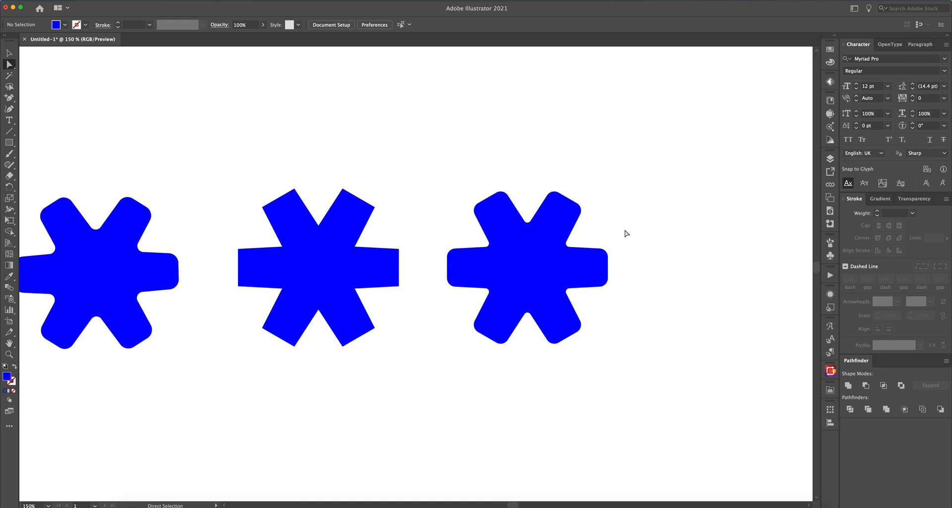
mouse_move(628, 219)
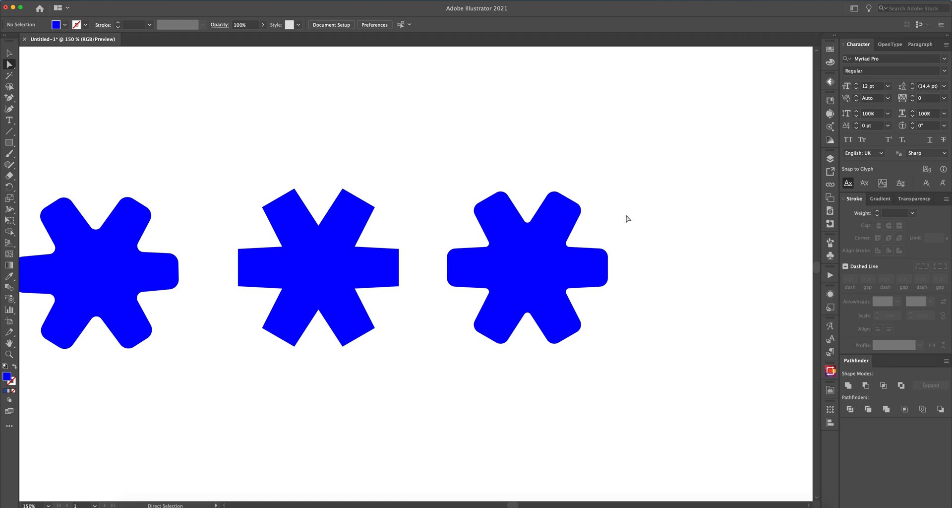
mouse_move(628, 214)
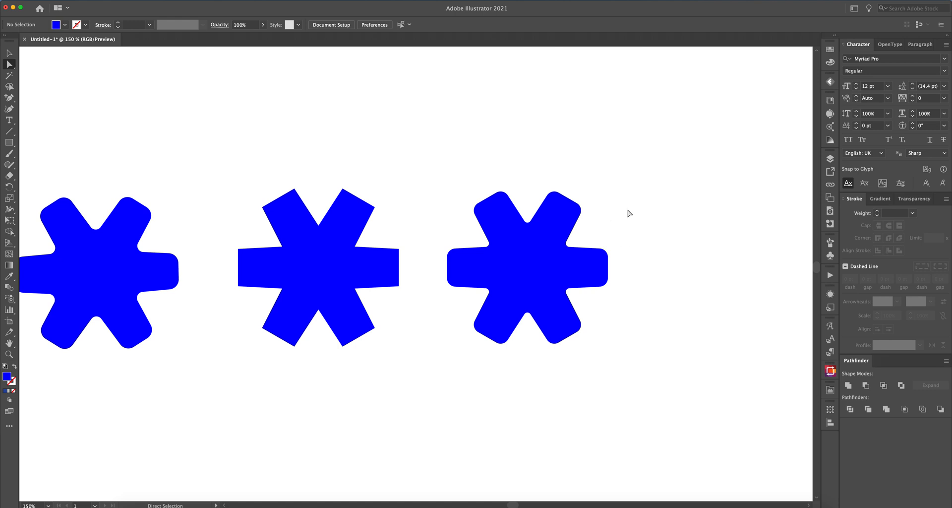